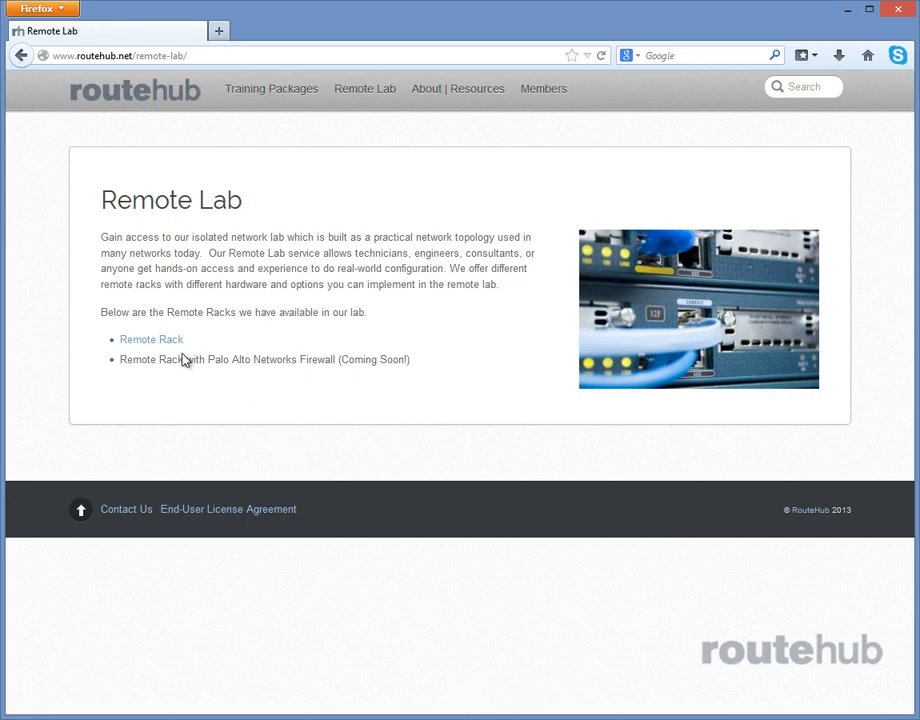
Open the Remote Rack with Cisco ASA Firewalls details page
left_click(150, 339)
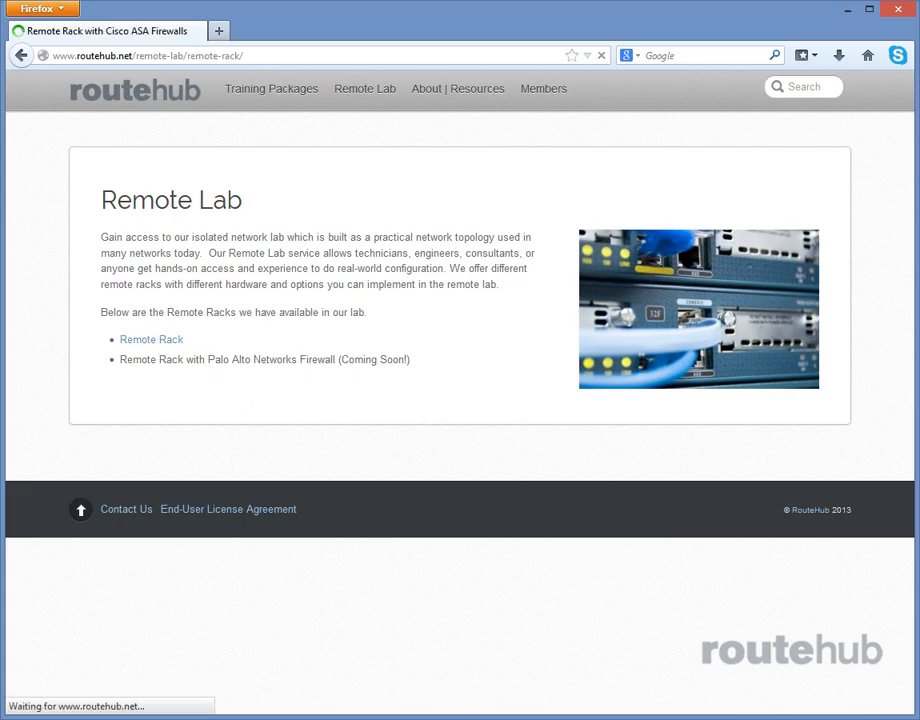
left_click(150, 339)
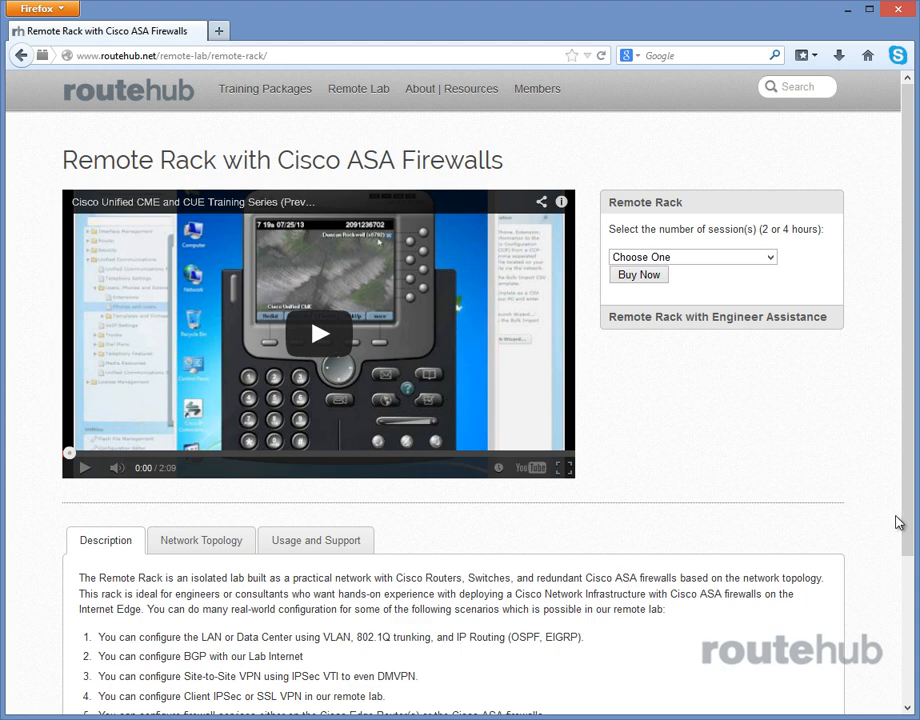
scroll("down", 3)
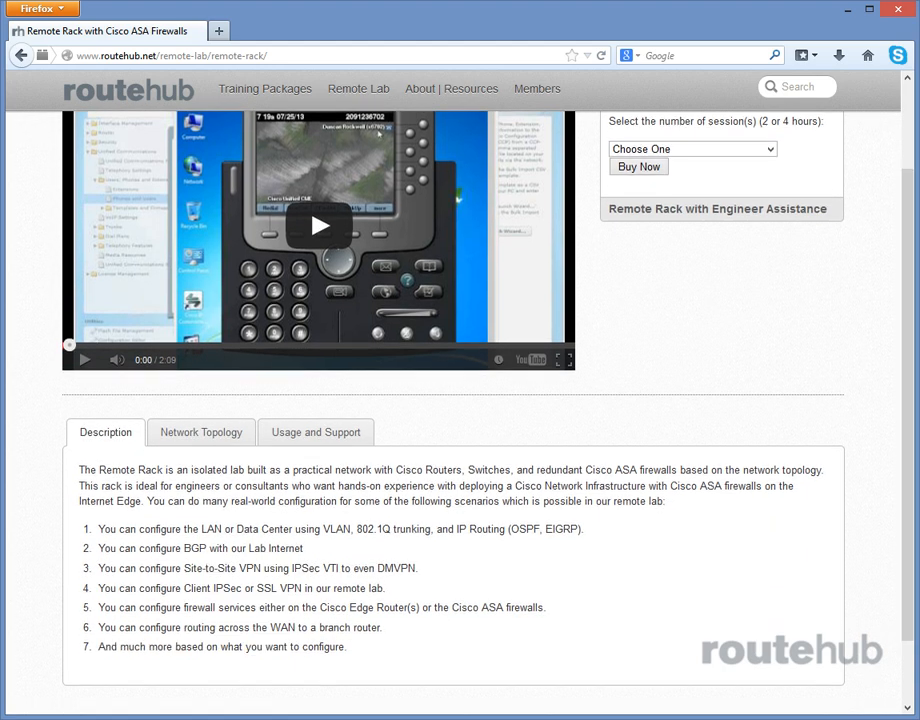
Review the rack's Network Topology and Usage and Support details, then go to Remote Lab Service
left_click(200, 432)
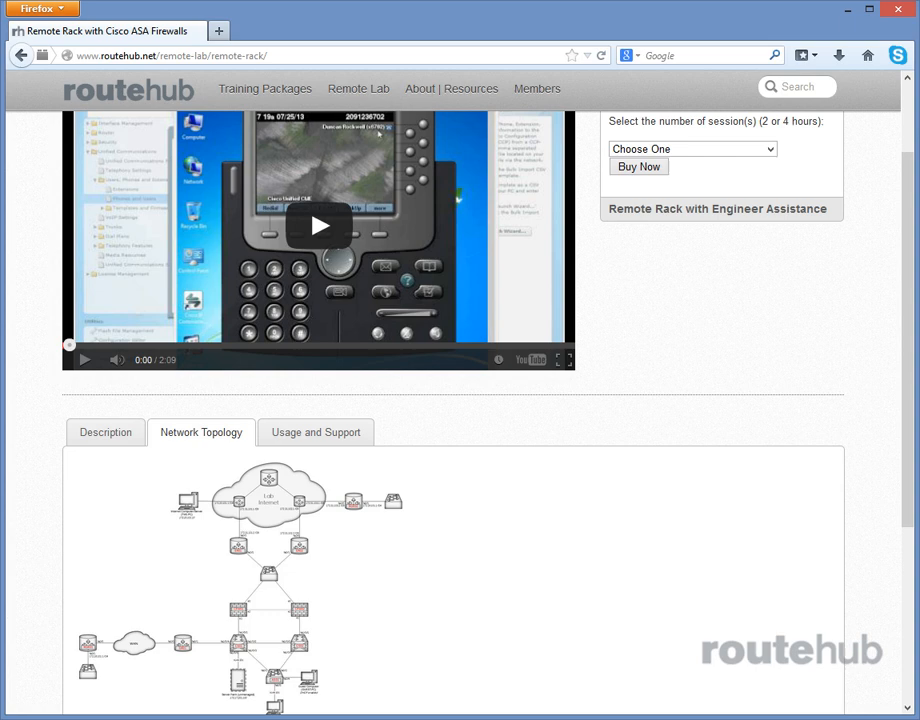
scroll("down", 3)
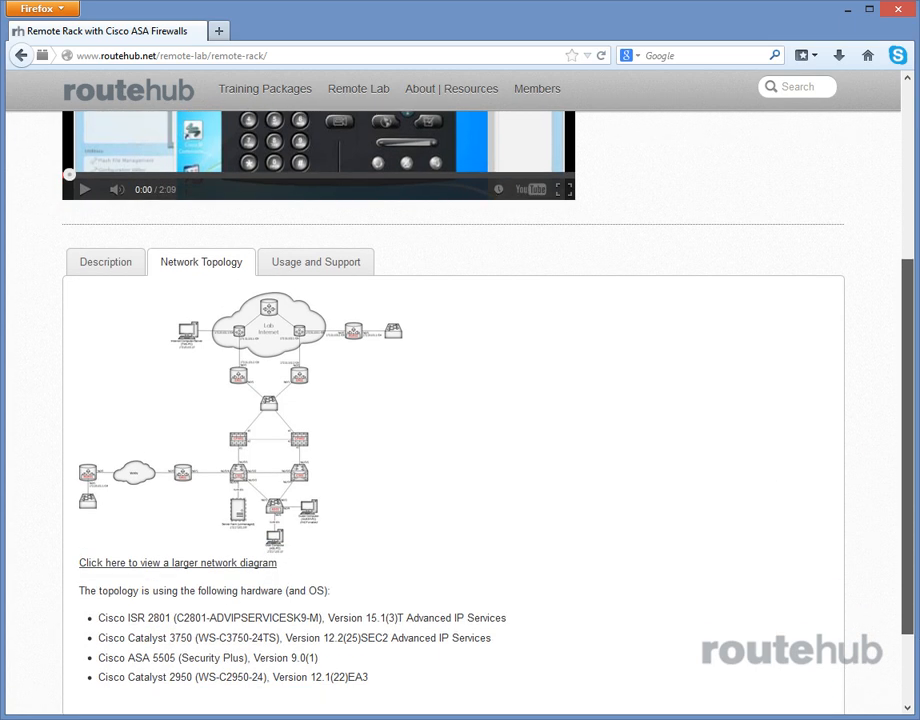
left_click(315, 261)
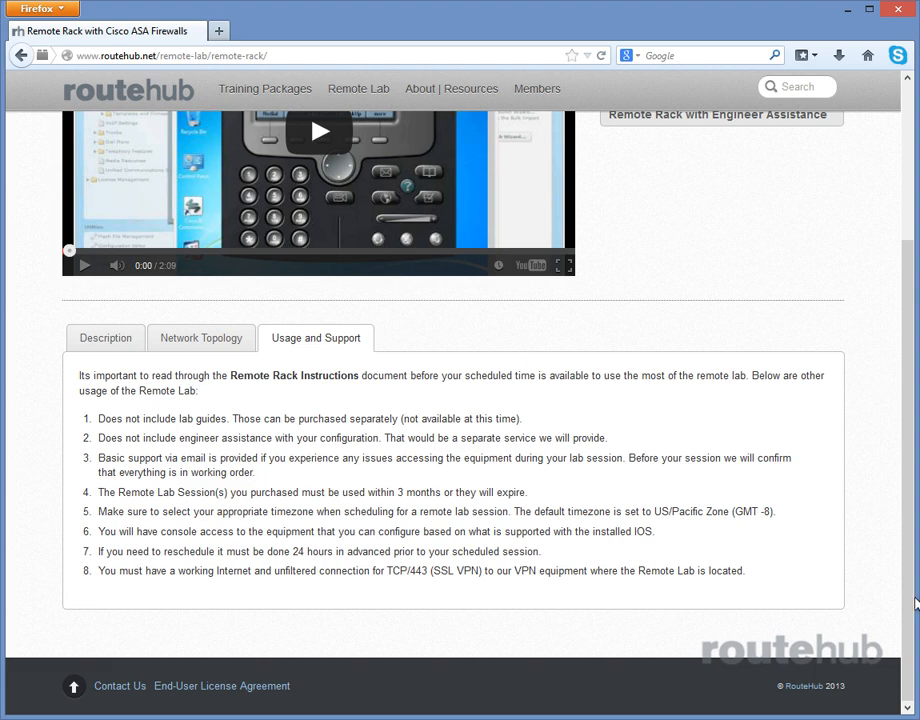
scroll("up", 3)
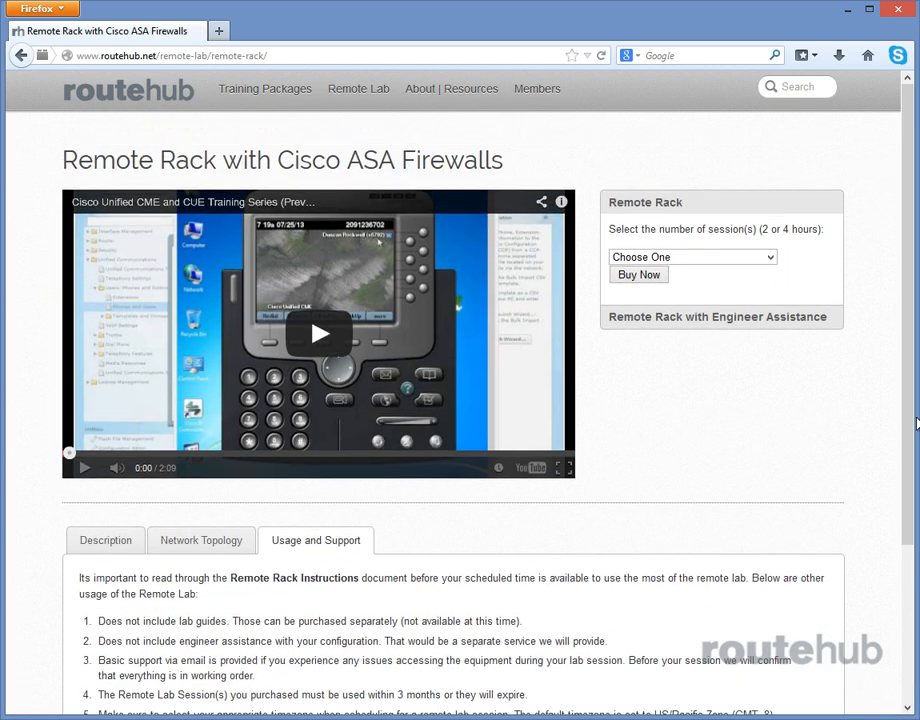
left_click(691, 257)
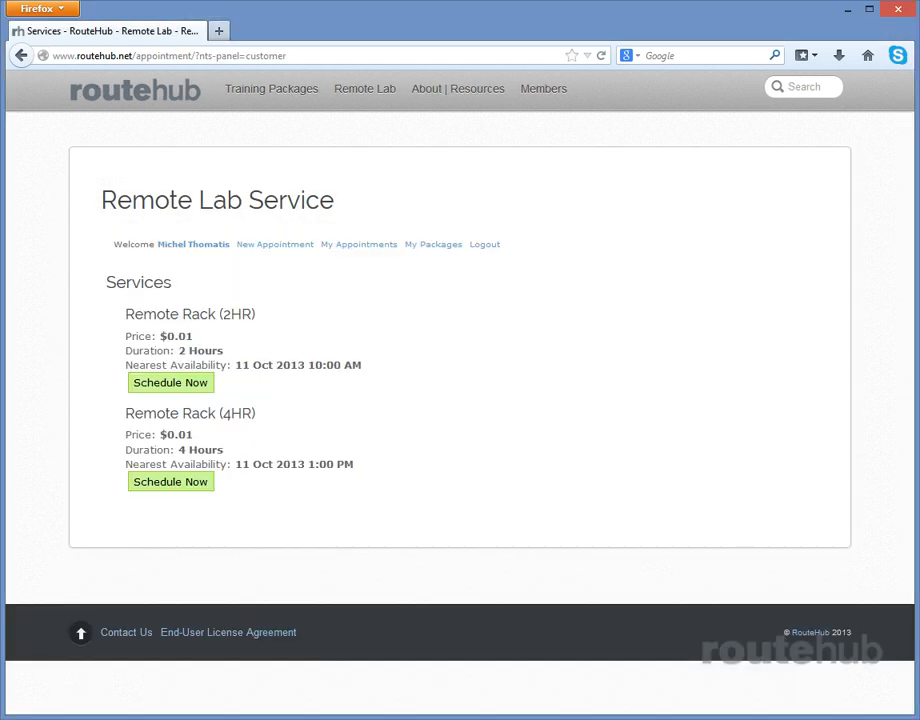
mouse_move(237, 527)
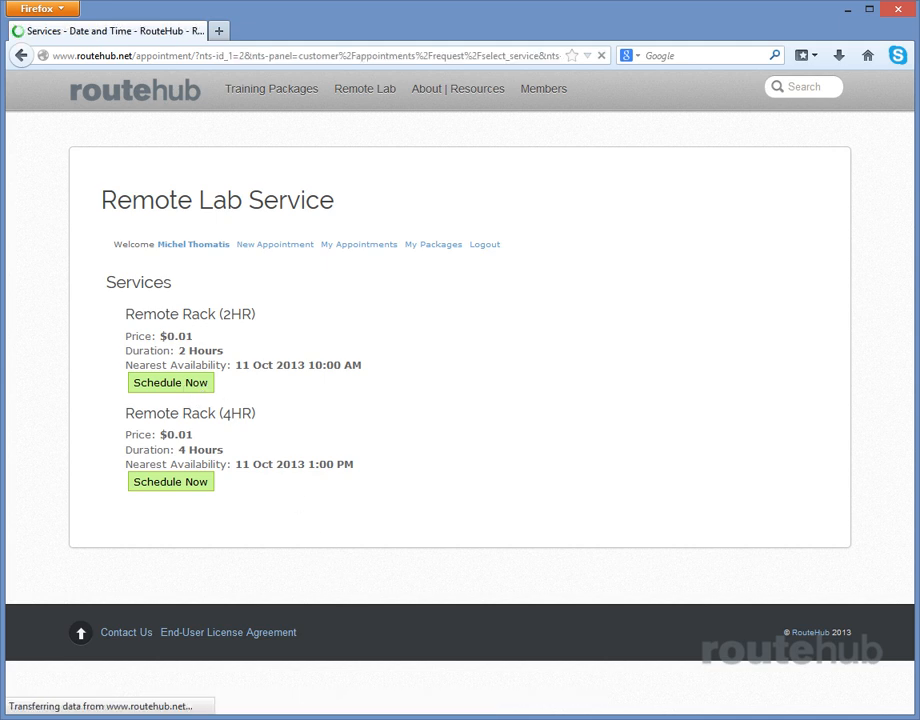
Book a Remote Rack (2HR) session for Friday, 11 Oct 2013 at 10:00 AM
left_click(170, 382)
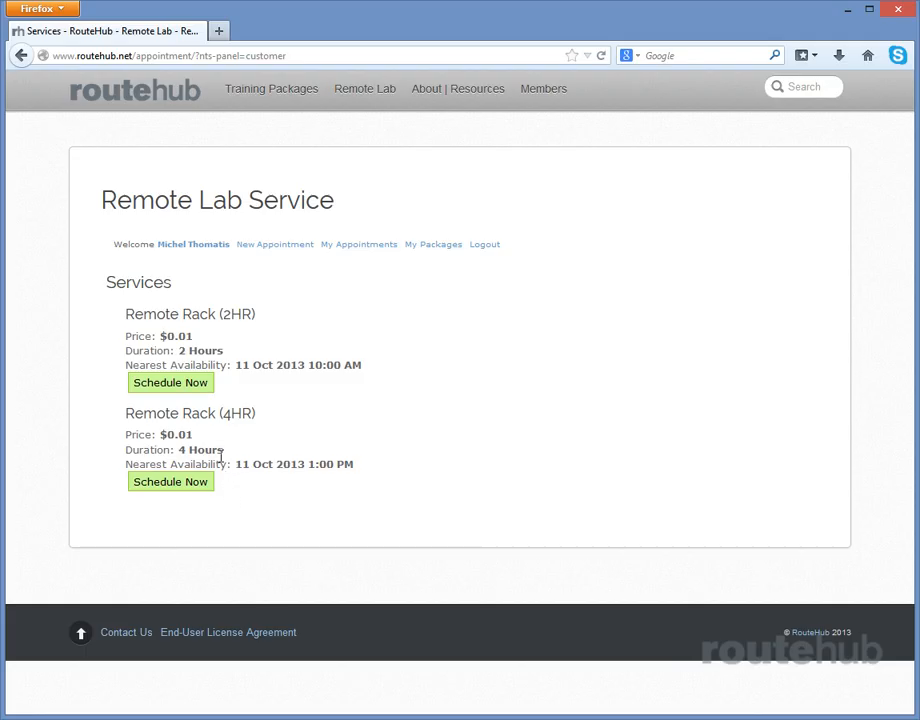
left_click(170, 481)
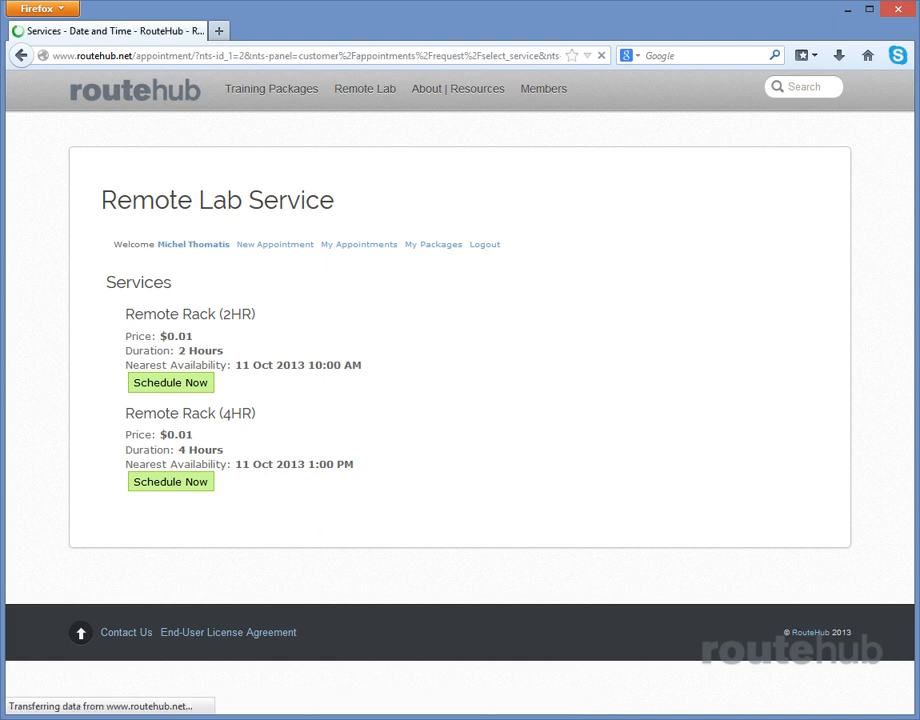
left_click(170, 382)
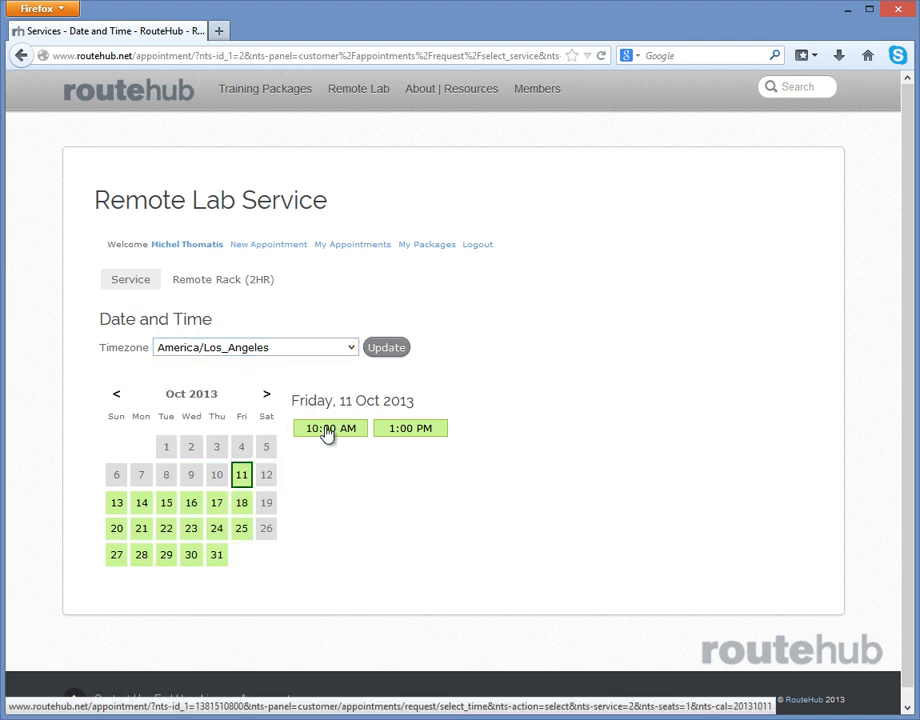
left_click(329, 428)
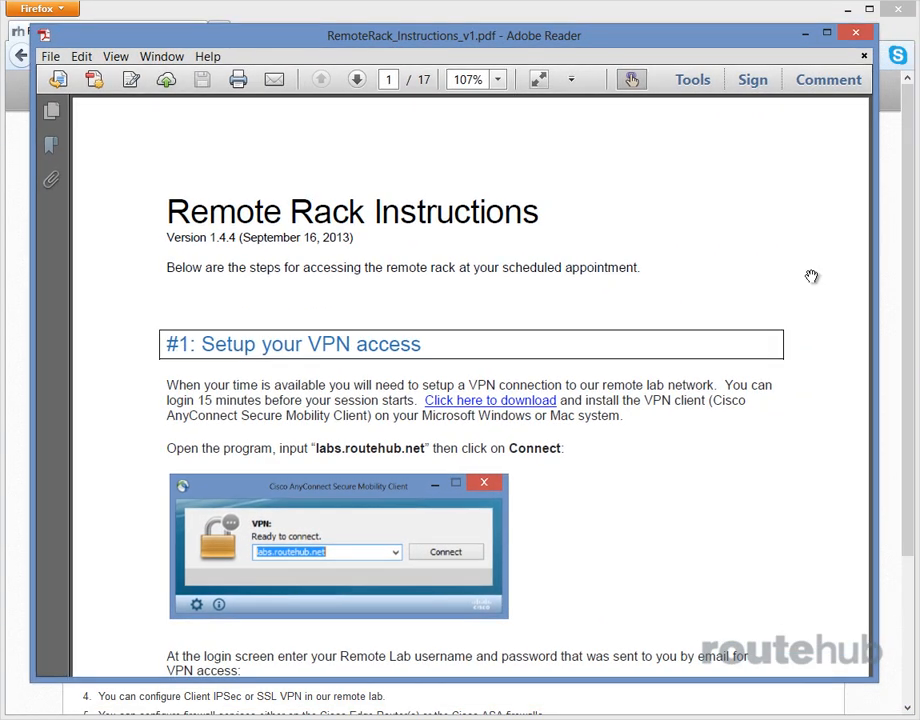
Page through RemoteRack_Instructions_v1.pdf to section #3, Accessing the Network Devices (CLI)
scroll("down", 3)
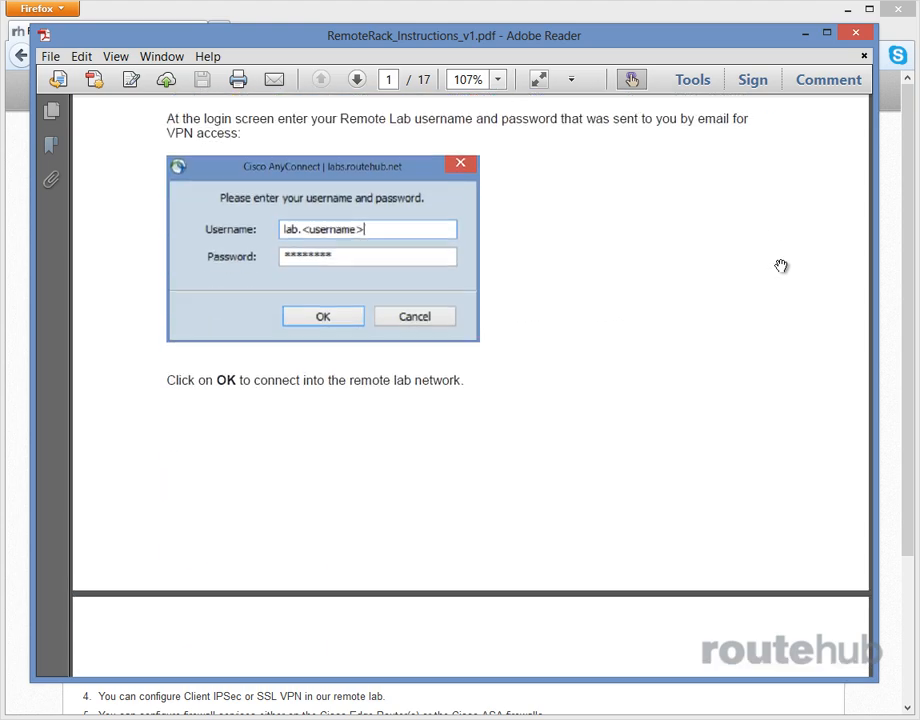
left_click(357, 79)
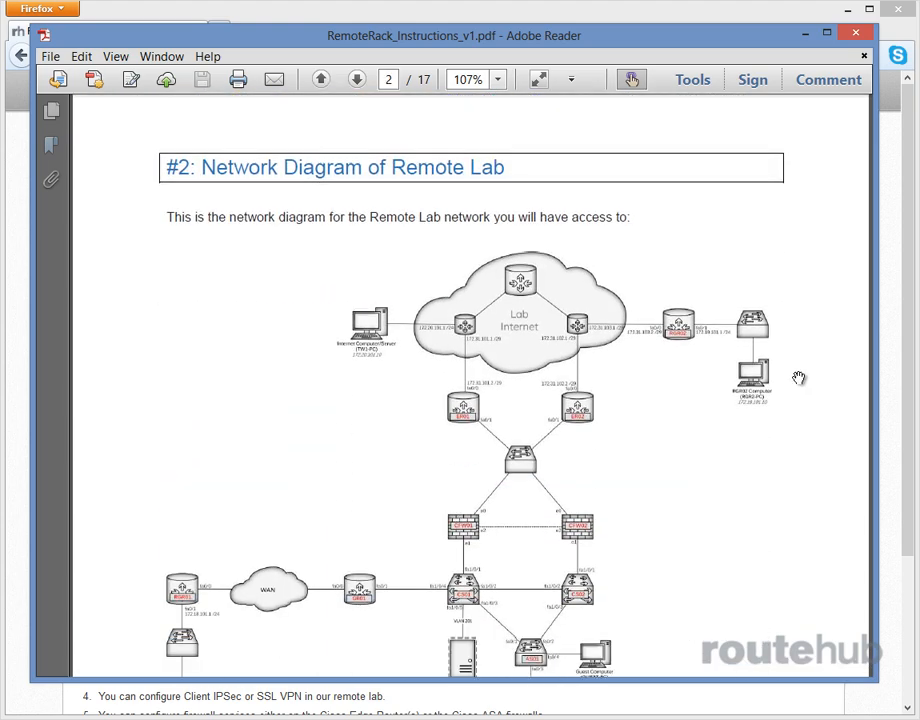
left_click(355, 78)
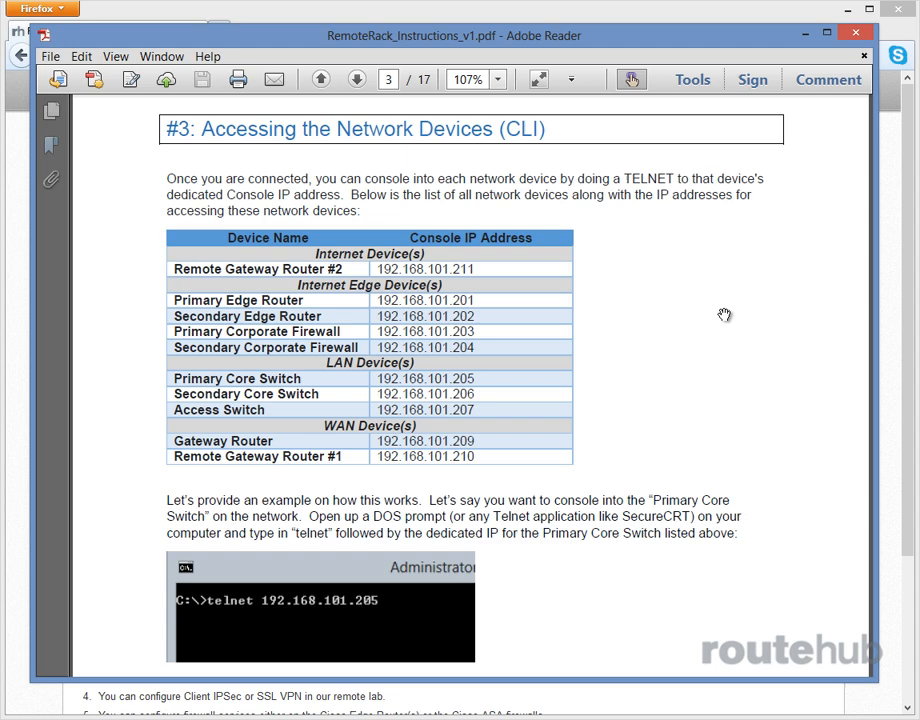
scroll("down", 3)
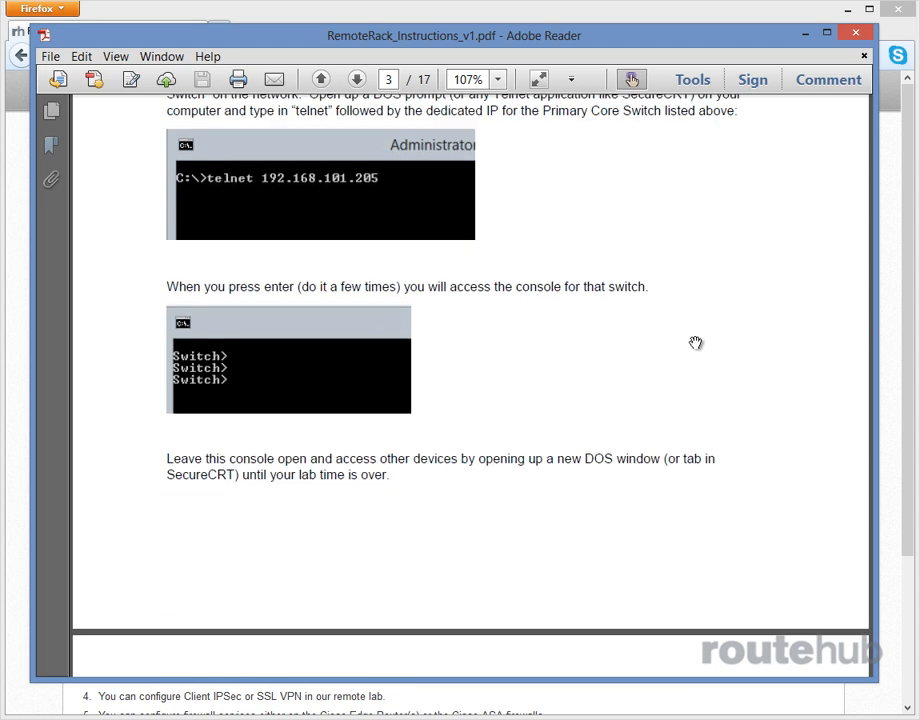
left_click(356, 78)
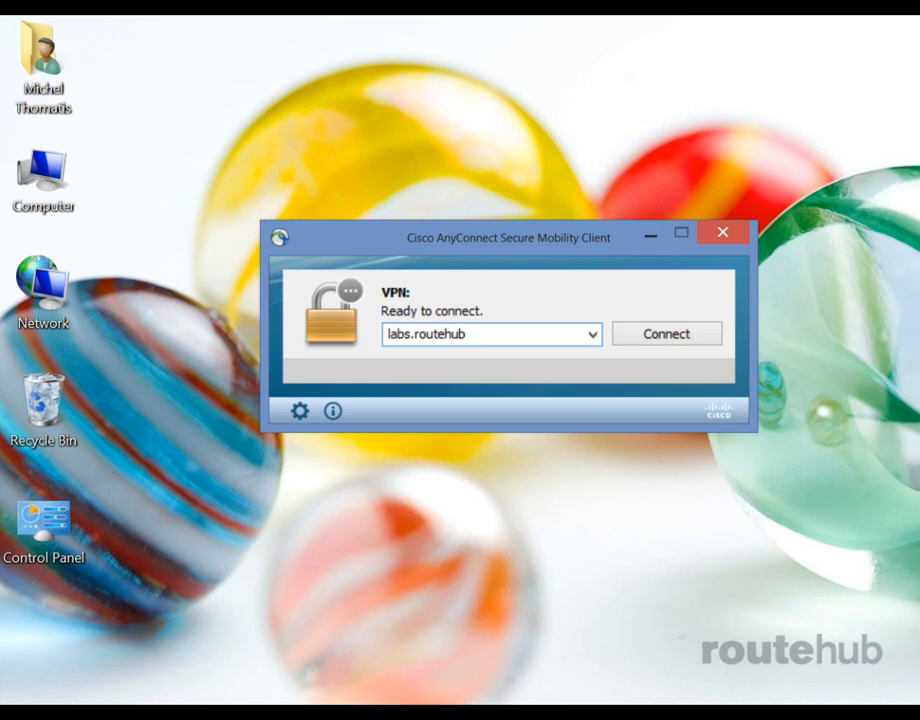
Connect AnyConnect to labs.routehub.net and enter the lab login password
type(".net")
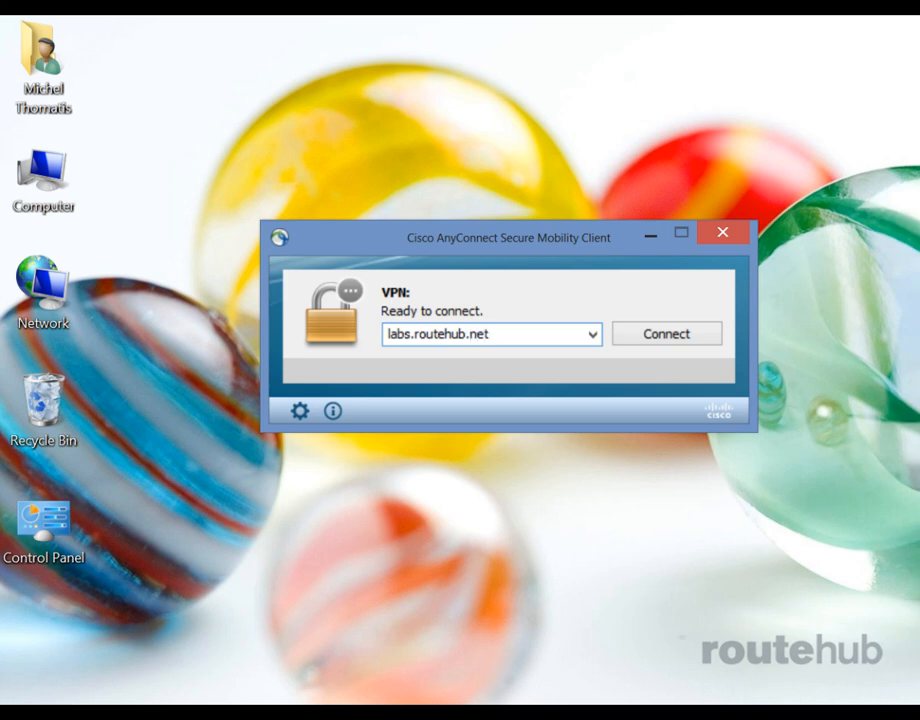
left_click(666, 333)
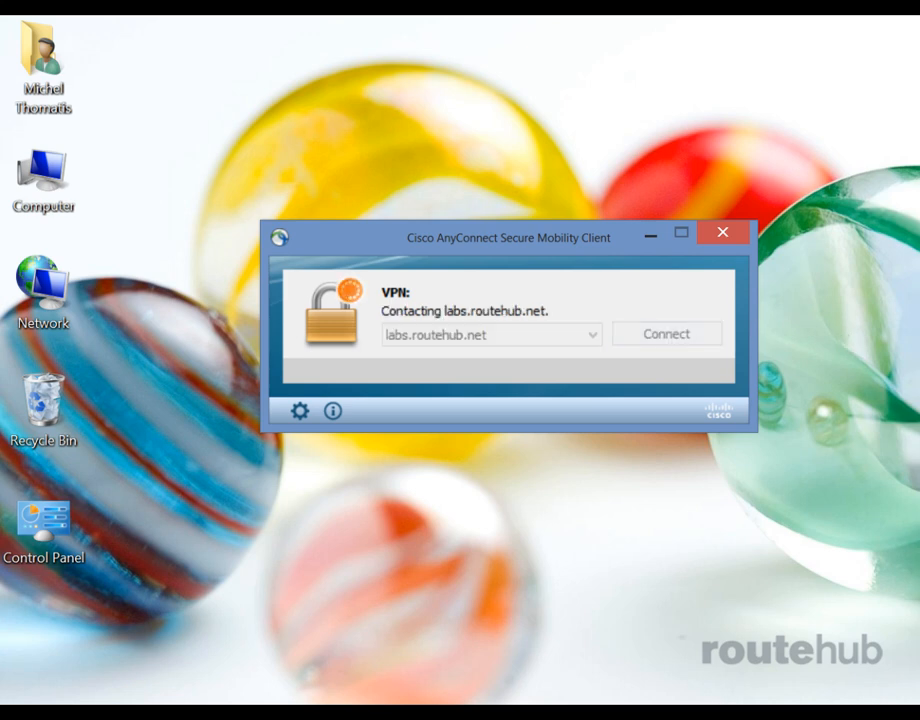
left_click(665, 333)
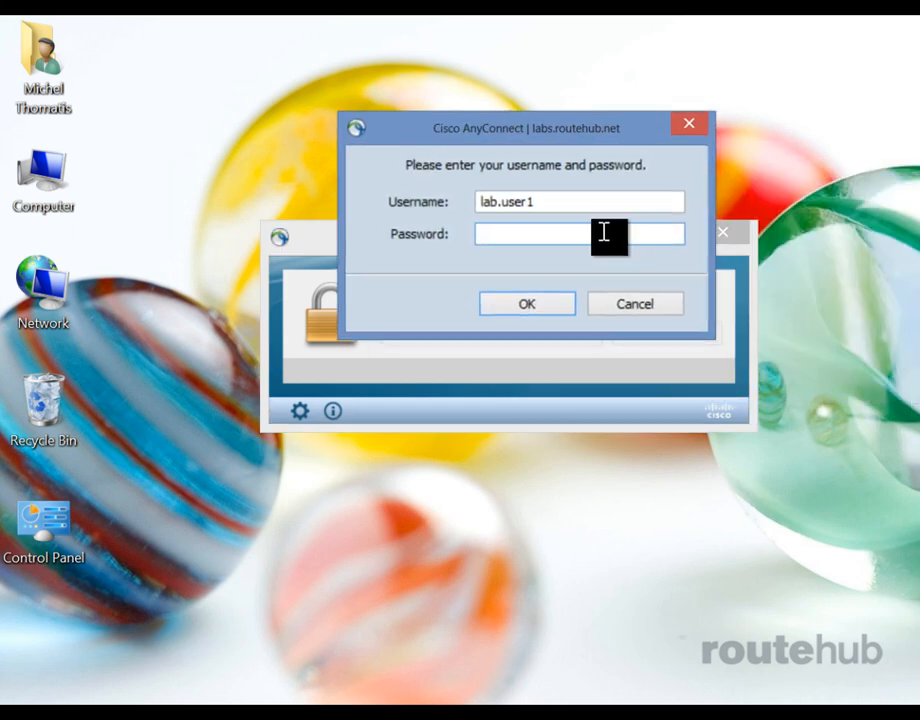
type("*")
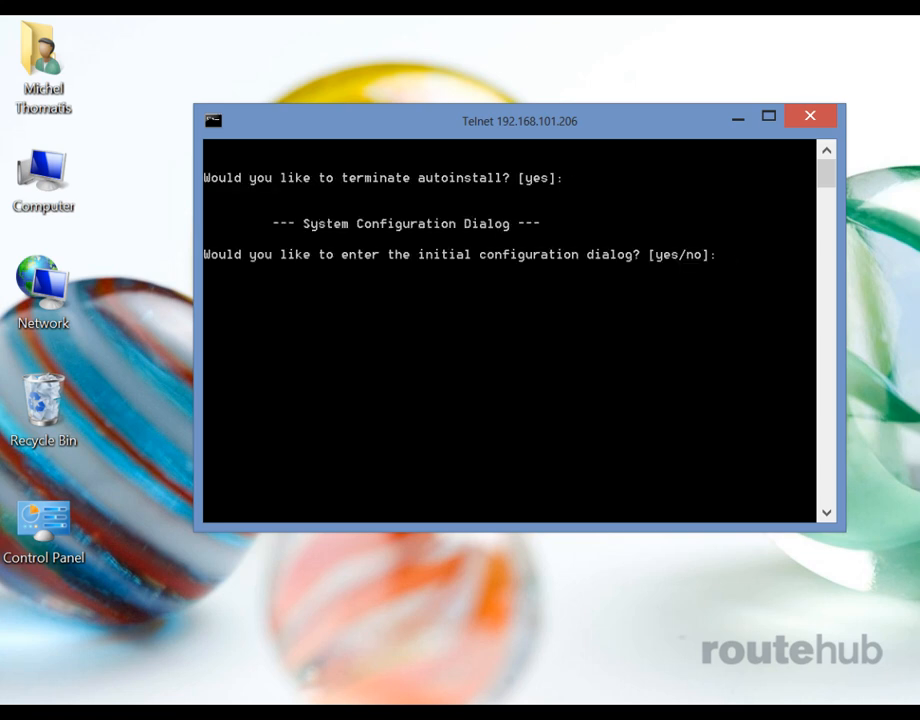
Answer no to the 192.168.101.206 setup dialog, then telnet to 192.168.101.207
type("no")
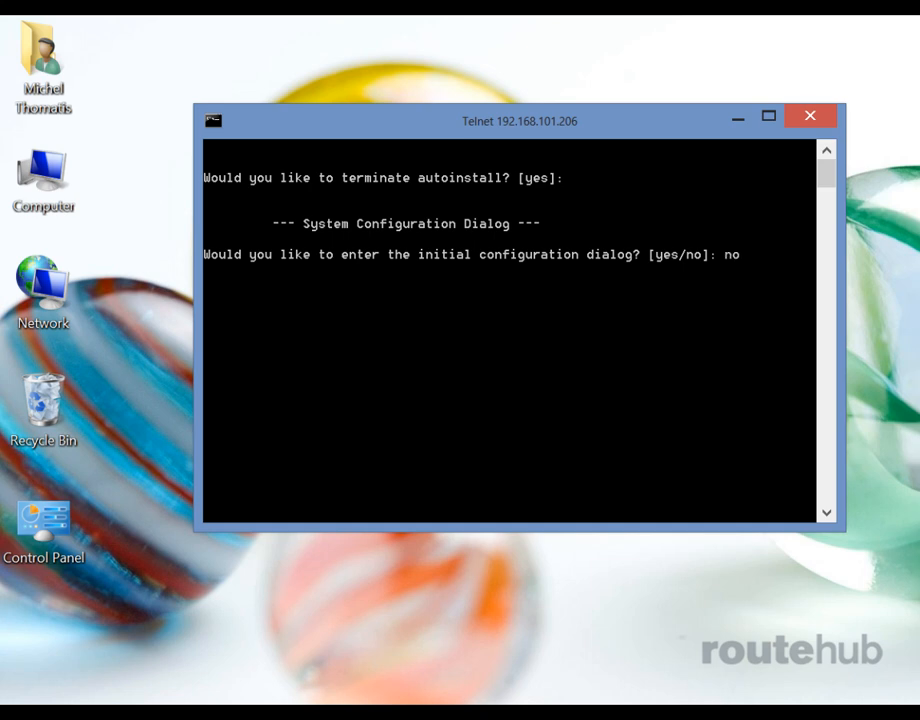
key("enter")
type("telnet 192.")
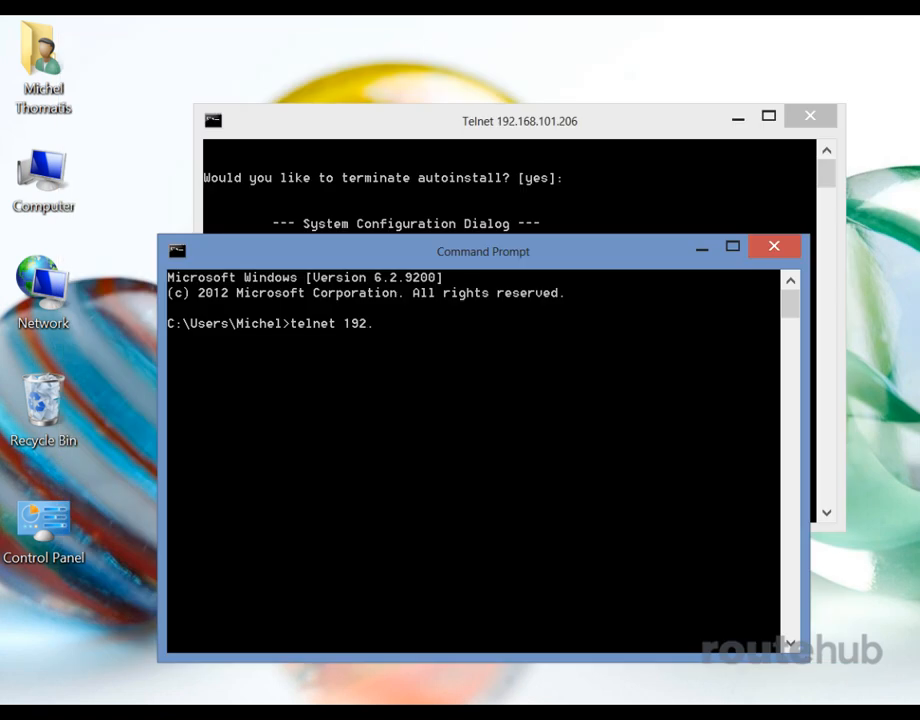
type("168.101.")
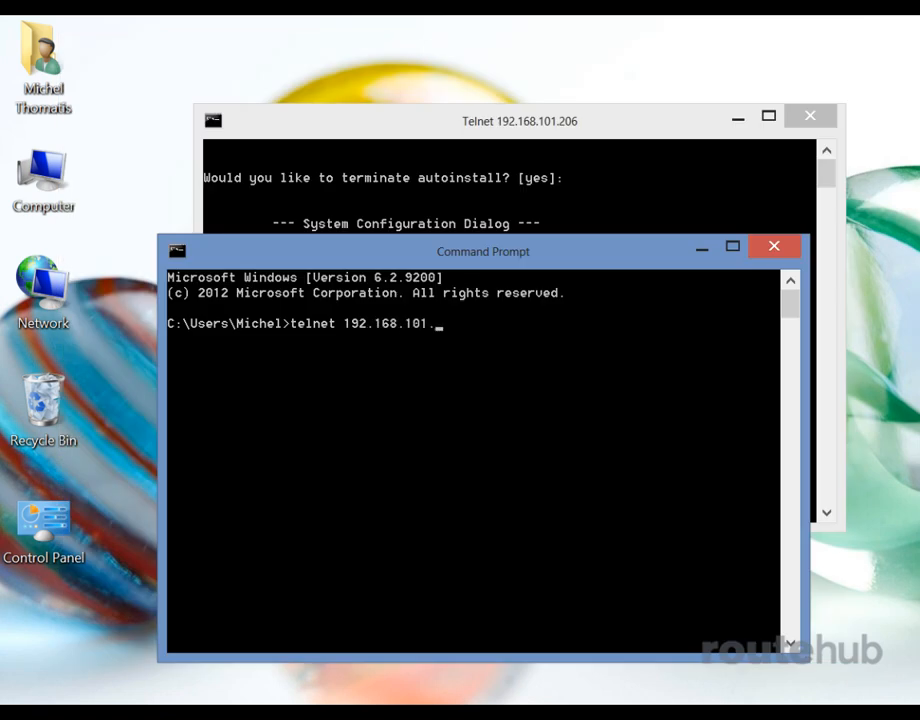
key("enter")
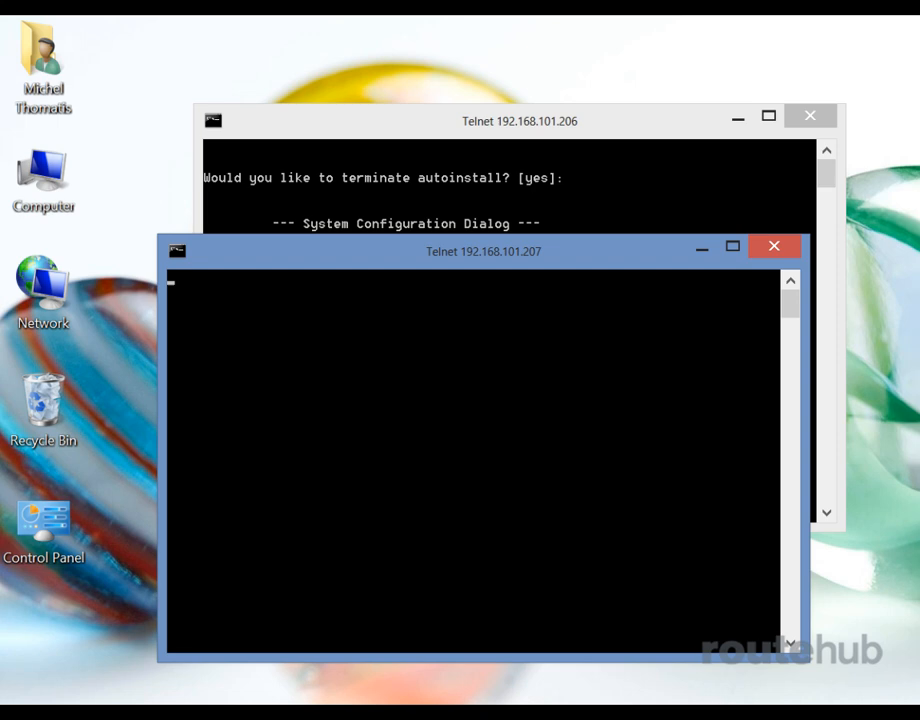